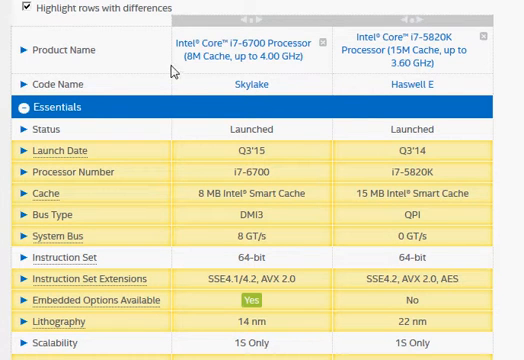
{"action": "mouse_move", "coordinate": [245, 50]}
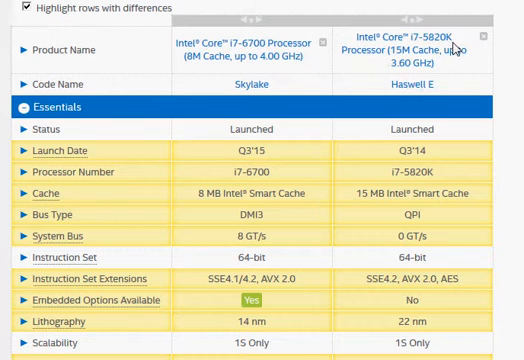
{"action": "mouse_move", "coordinate": [448, 88]}
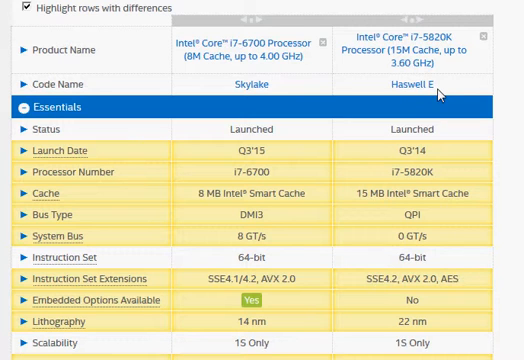
{"action": "mouse_move", "coordinate": [508, 208]}
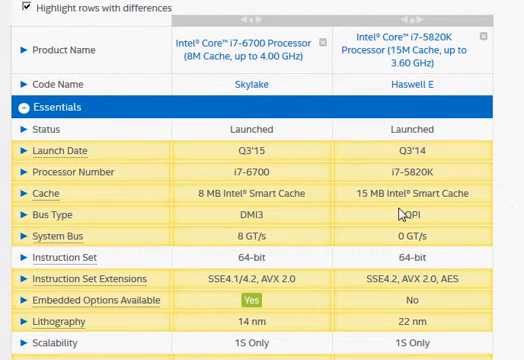
{"action": "mouse_move", "coordinate": [262, 191]}
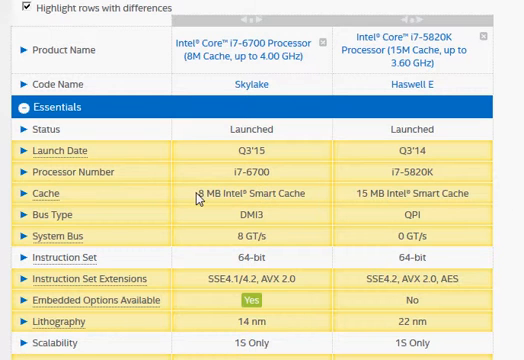
Step: Scroll down, select the i7-6700's 14 nm lithography value, and reach the pricing and Conflict Free rows
{"action": "double_click", "coordinate": [204, 195]}
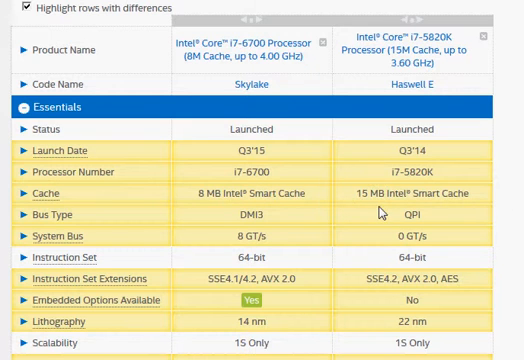
{"action": "mouse_move", "coordinate": [403, 108]}
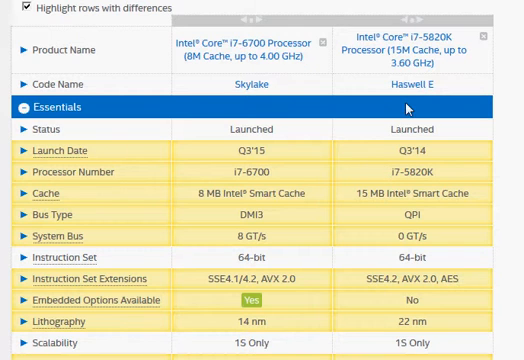
{"action": "mouse_move", "coordinate": [355, 138]}
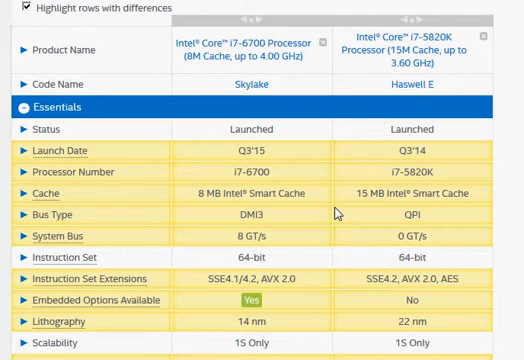
{"action": "mouse_move", "coordinate": [517, 247]}
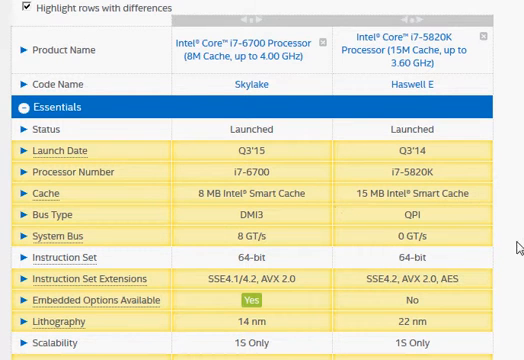
{"action": "scroll", "scroll_direction": "down", "scroll_amount": 3}
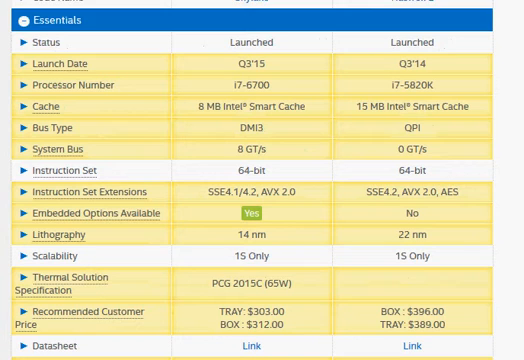
{"action": "scroll", "scroll_direction": "down", "scroll_amount": 3}
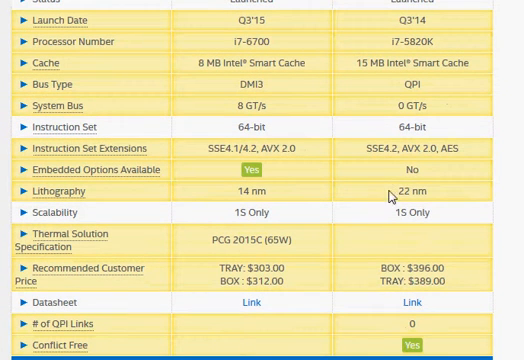
{"action": "double_click", "coordinate": [413, 191]}
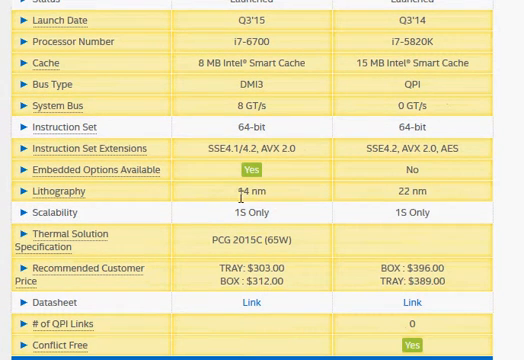
{"action": "double_click", "coordinate": [259, 191]}
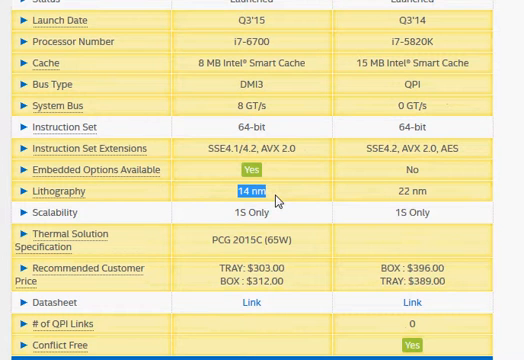
{"action": "scroll", "scroll_direction": "down", "scroll_amount": 3}
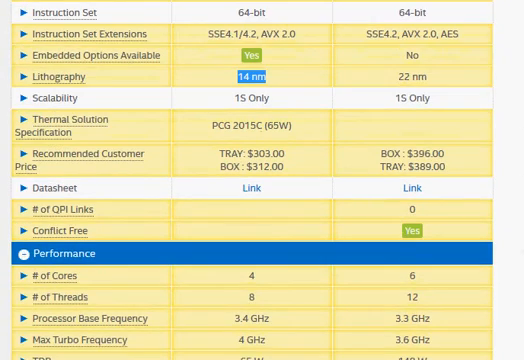
{"action": "scroll", "scroll_direction": "down", "scroll_amount": 3}
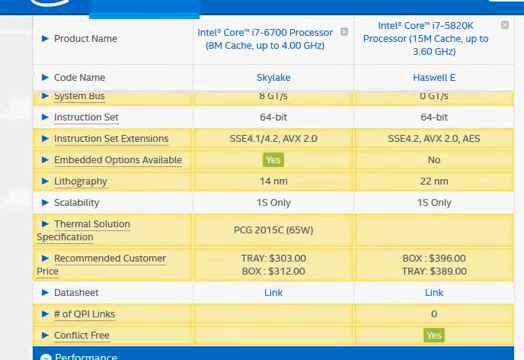
Step: Scroll to the Performance rows comparing cores, threads, frequencies and TDP of both CPUs
{"action": "scroll", "scroll_direction": "down", "scroll_amount": 3}
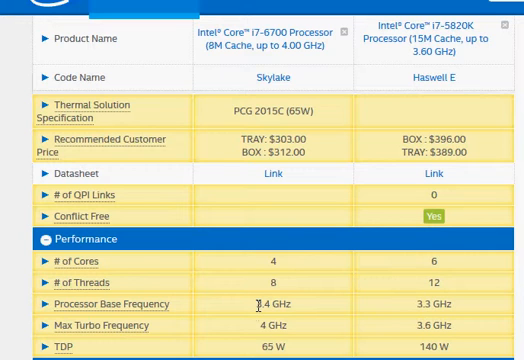
{"action": "mouse_move", "coordinate": [258, 340]}
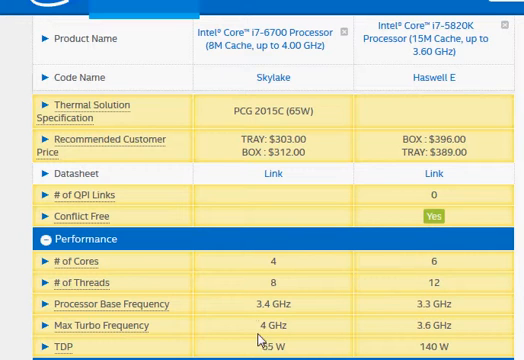
{"action": "double_click", "coordinate": [272, 347]}
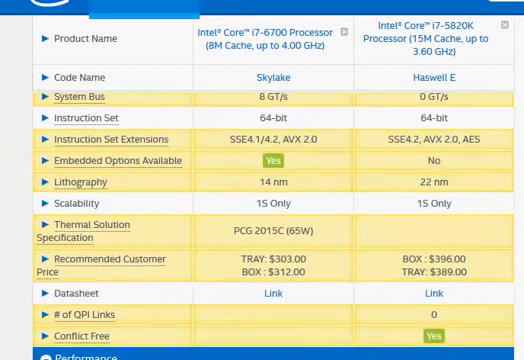
{"action": "scroll", "scroll_direction": "down", "scroll_amount": 3}
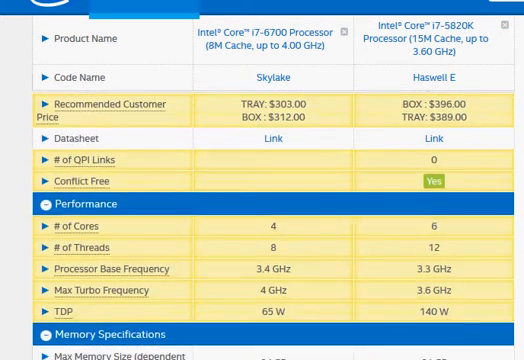
{"action": "scroll", "scroll_direction": "down", "scroll_amount": 3}
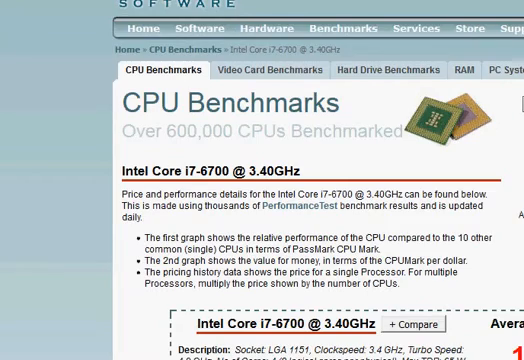
Step: Scroll through PassMark's benchmark page for the Intel Core i7-6700 @ 3.40GHz
{"action": "scroll", "scroll_direction": "down", "scroll_amount": 3}
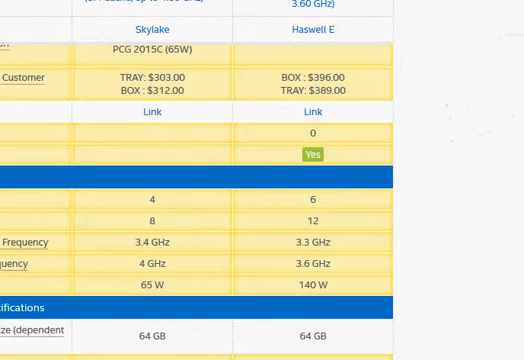
Step: Scroll down to memory channels, bandwidth, ECC and Graphics Specifications rows for both CPUs
{"action": "scroll", "scroll_direction": "left", "scroll_amount": 3}
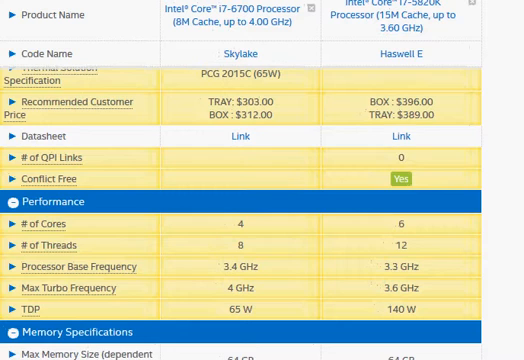
{"action": "scroll", "scroll_direction": "down", "scroll_amount": 3}
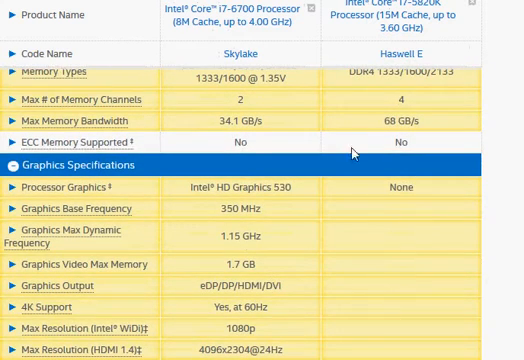
Step: Review the Memory Specifications rows, then return to the Instruction Set through Conflict Free rows
{"action": "double_click", "coordinate": [237, 189]}
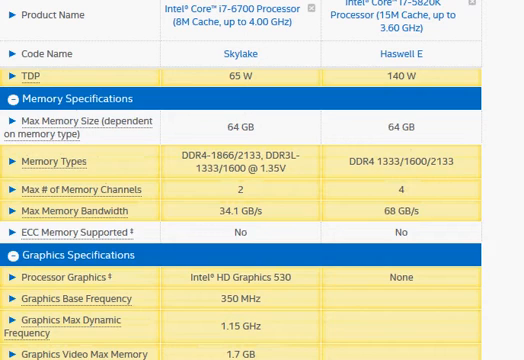
{"action": "scroll", "scroll_direction": "down", "scroll_amount": 3}
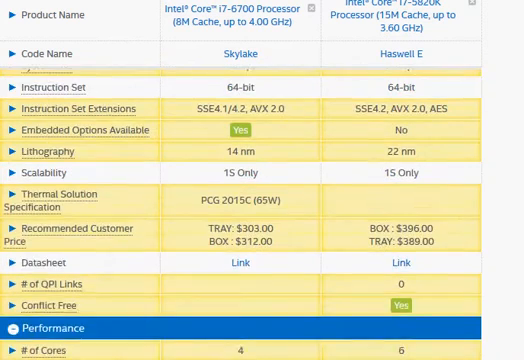